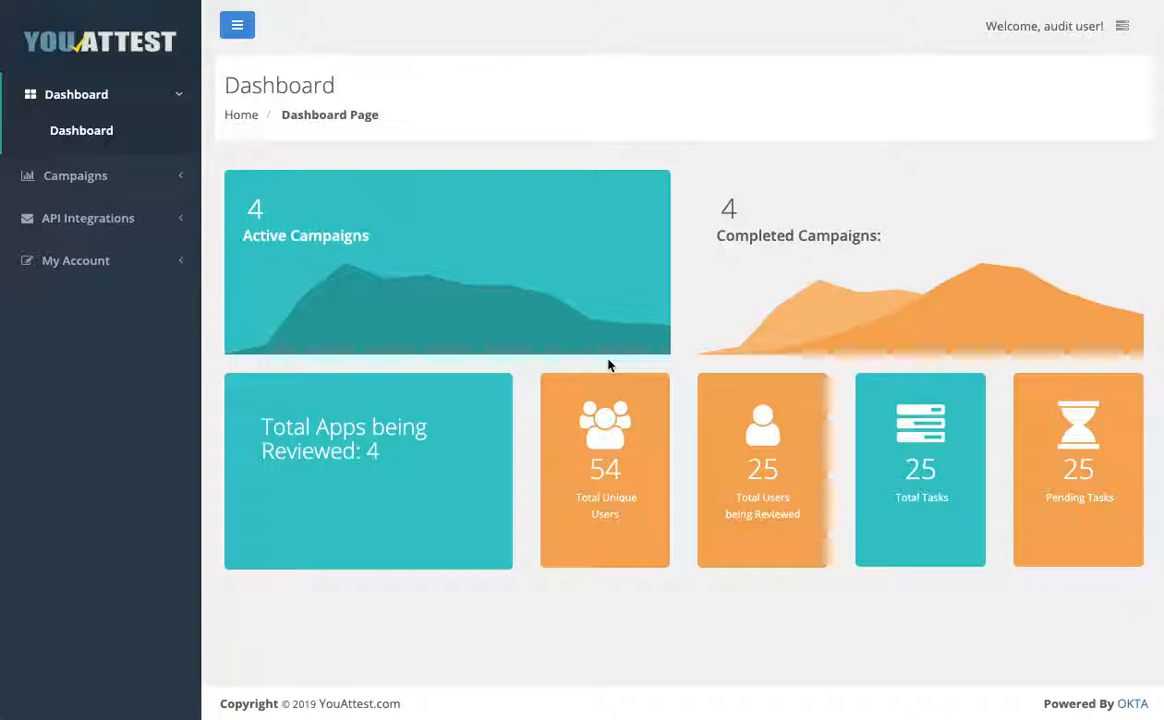
mouse_move(510, 184)
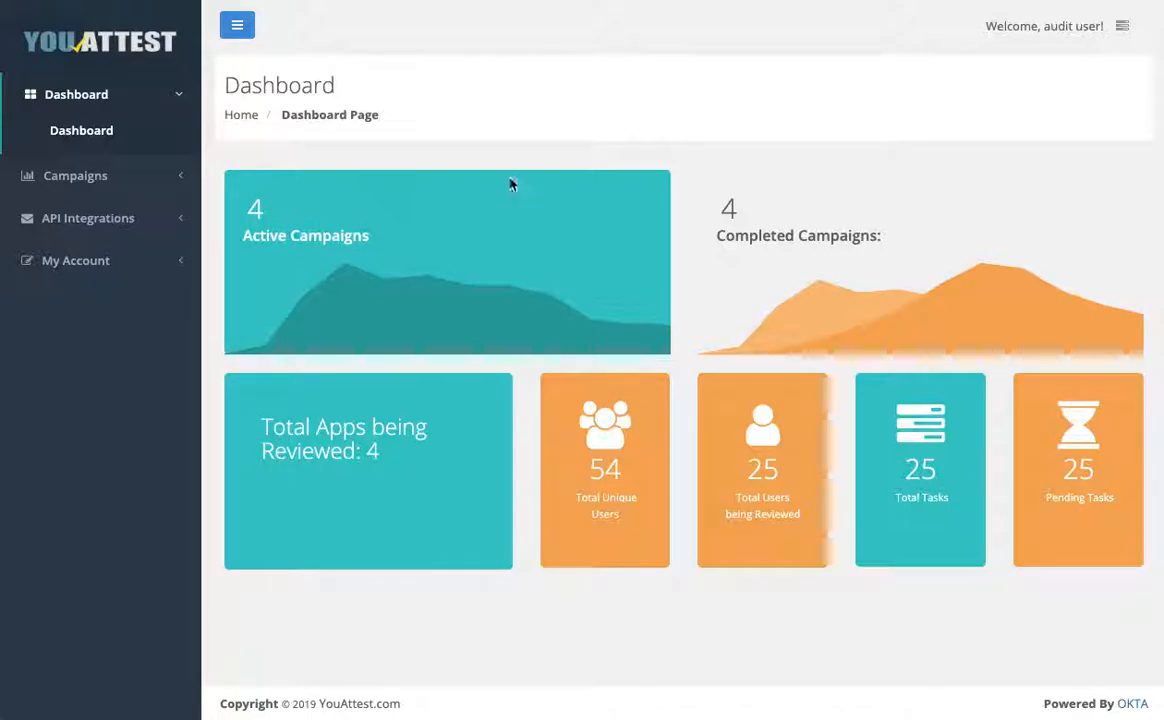
mouse_move(74, 184)
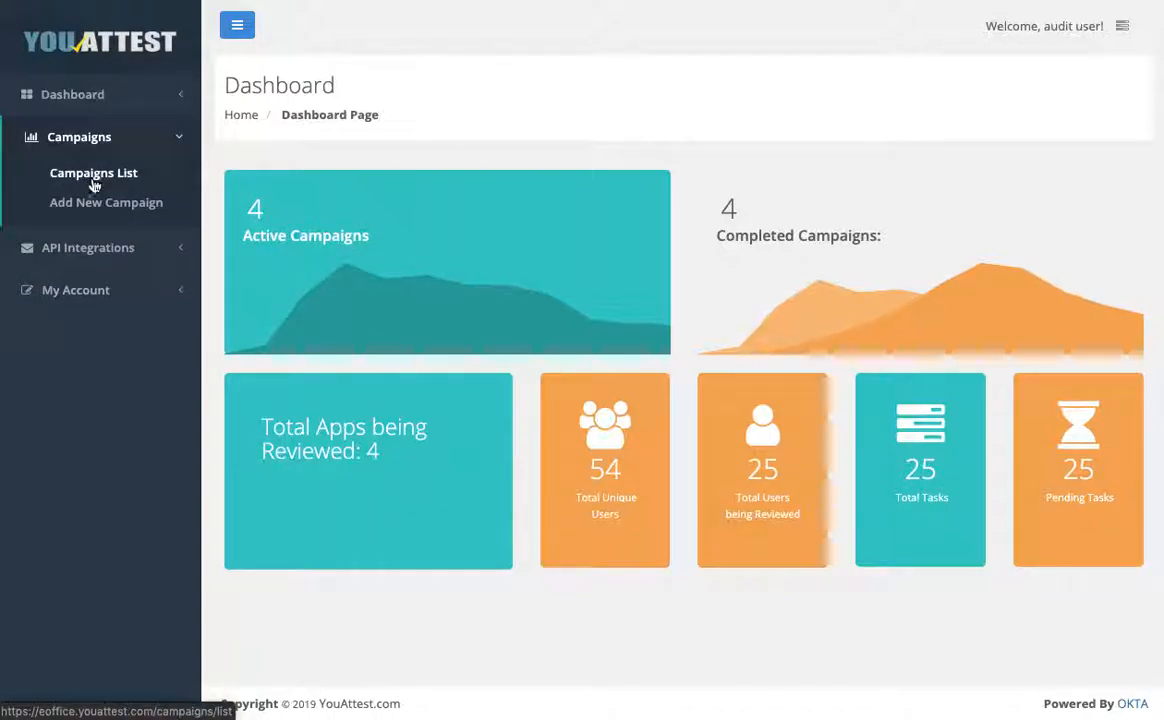
- Fill the new campaign form: source Okta Demo, name 'Randomization Demo', due September 30
click(106, 202)
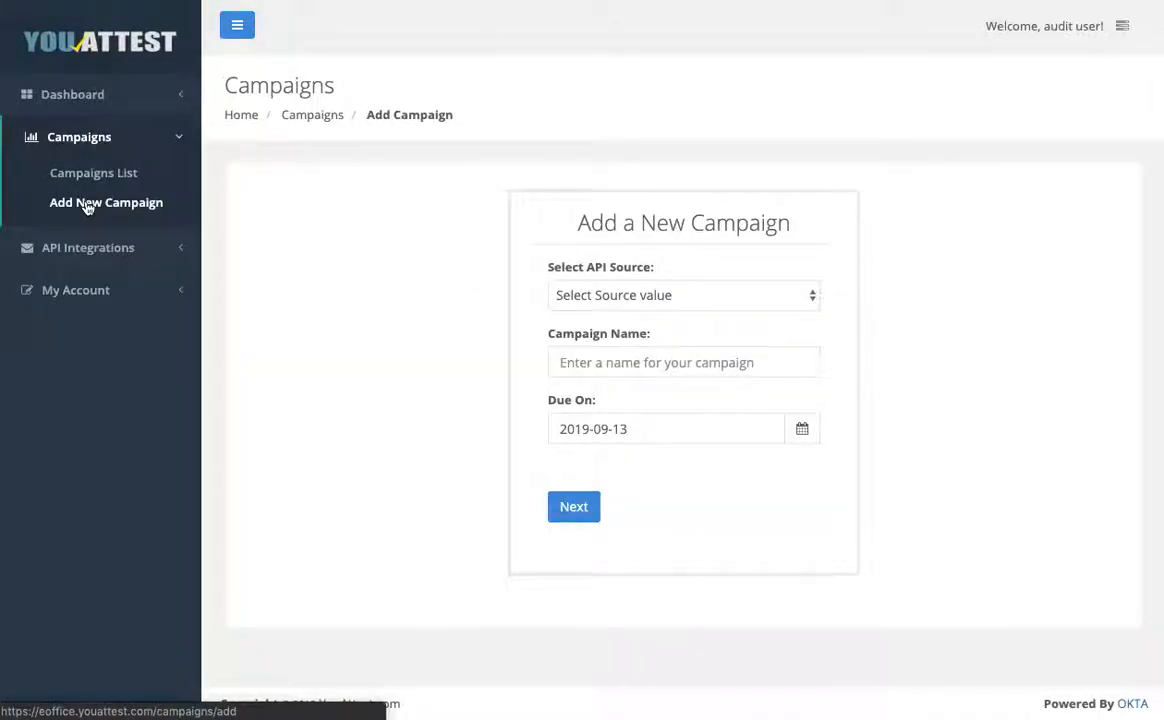
click(684, 294)
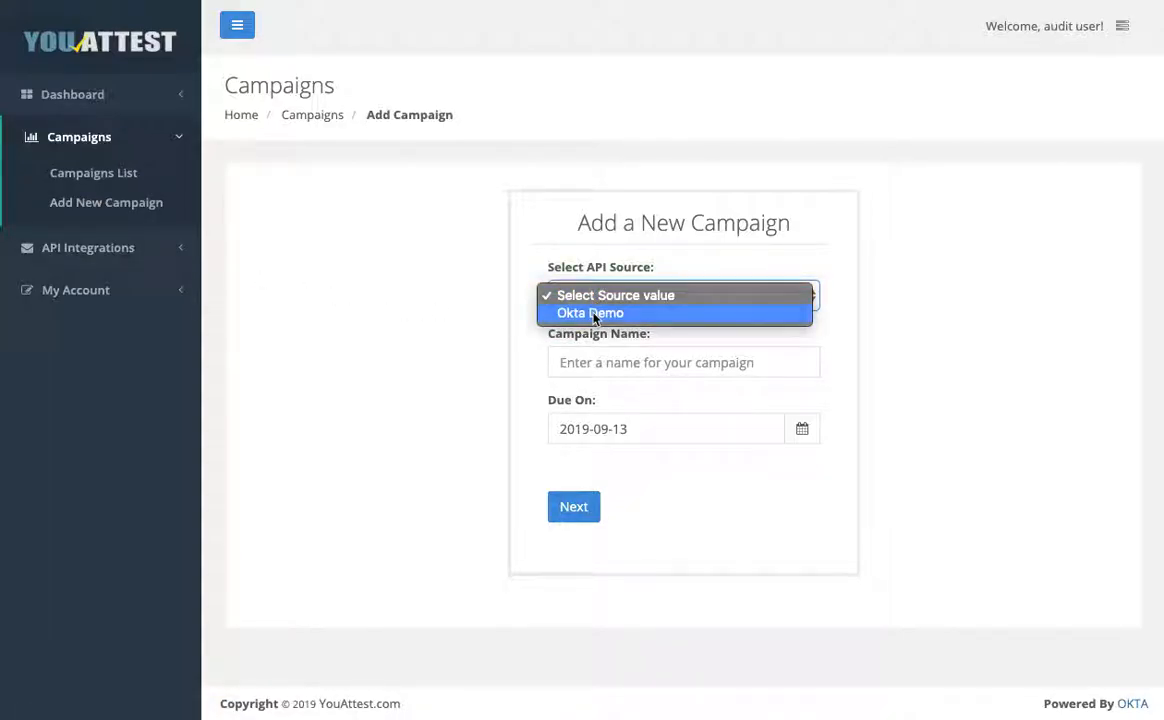
click(590, 312)
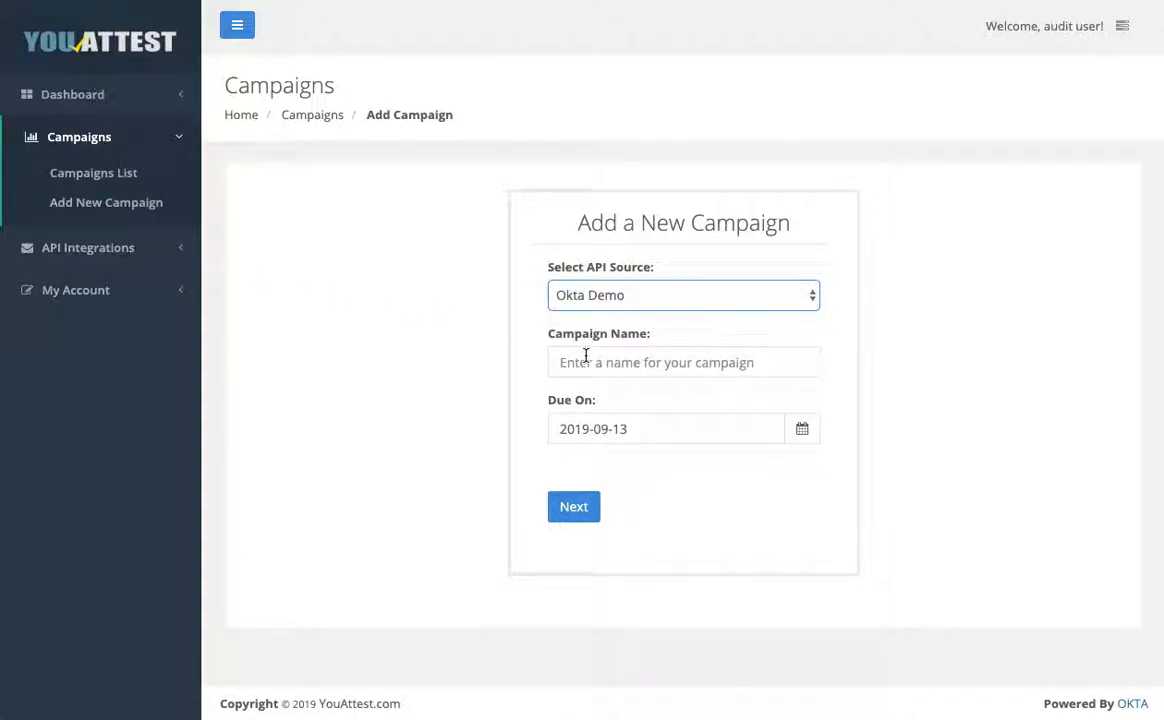
text(Randomization Demo)
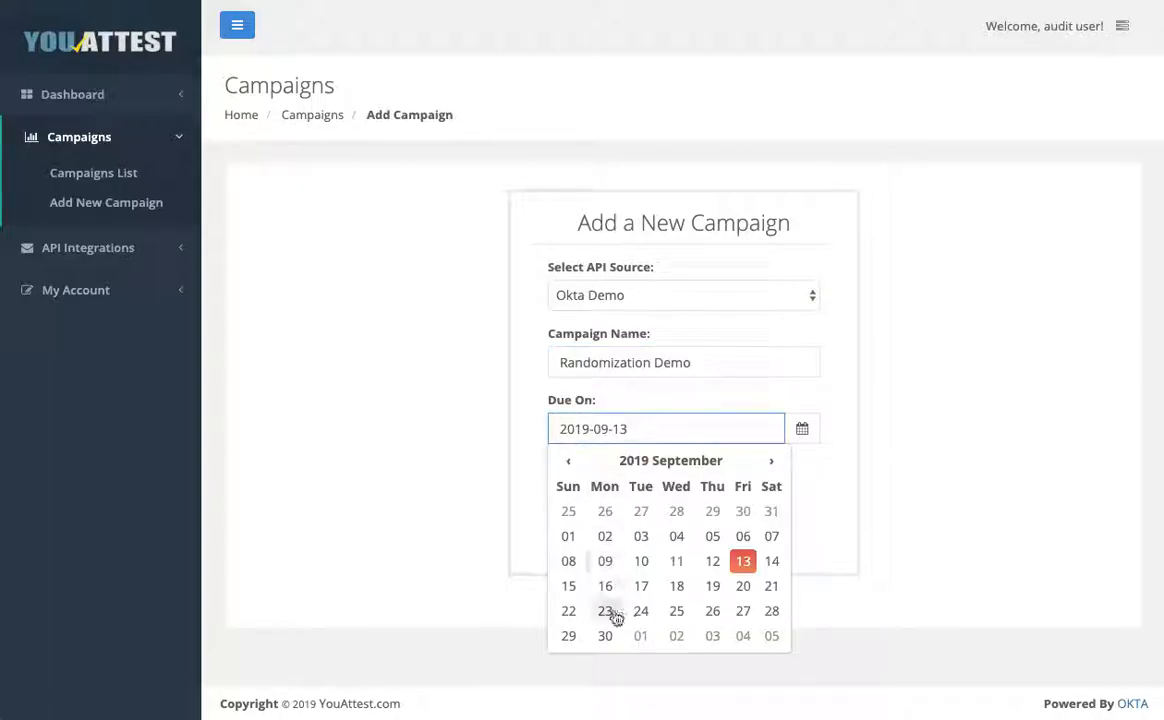
click(604, 636)
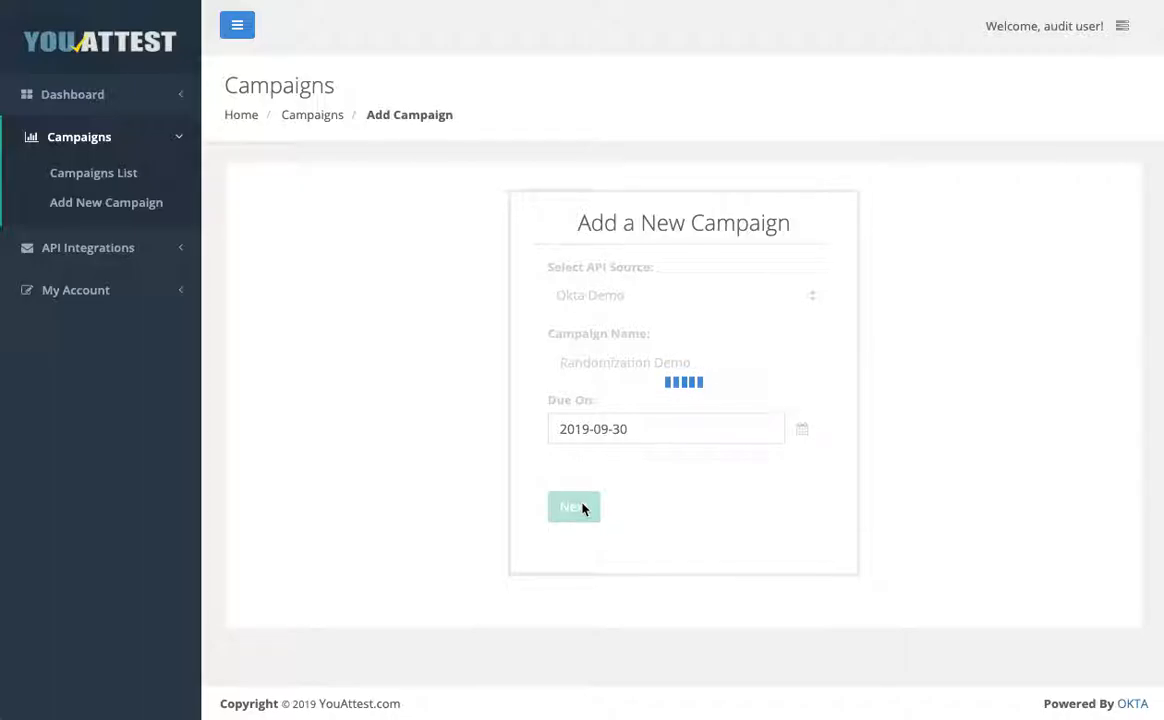
- Submit the basic details, include Office 365 NA and set random user selection to 75%
click(572, 508)
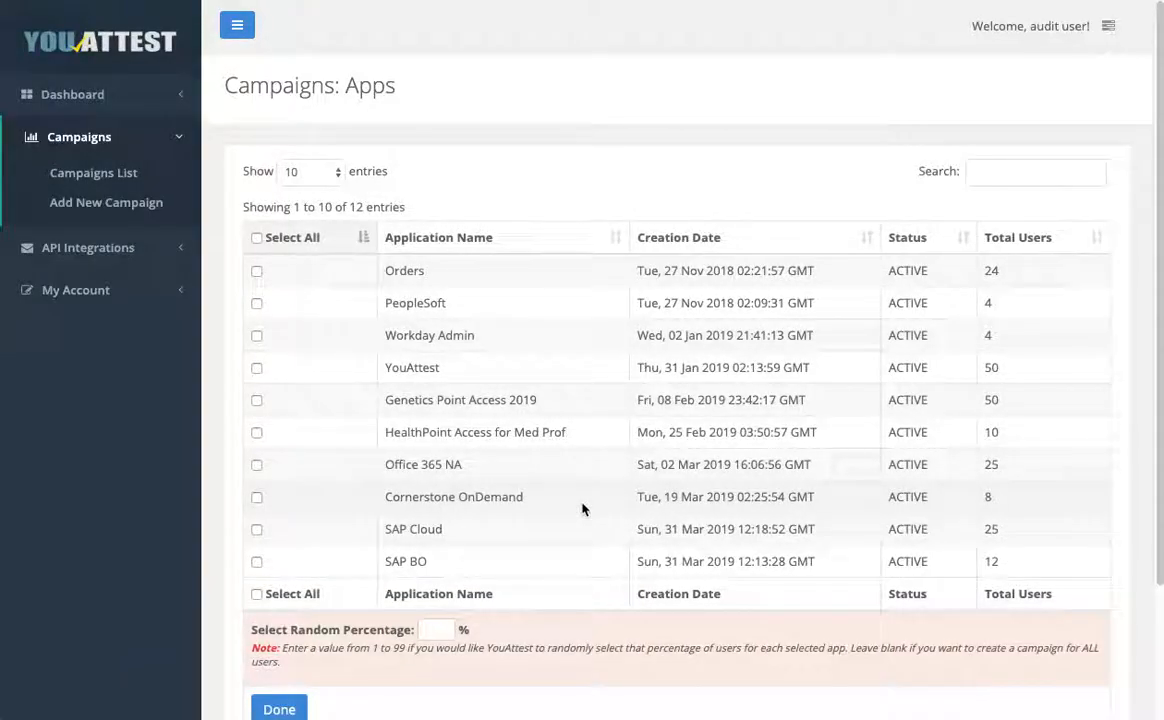
mouse_move(320, 496)
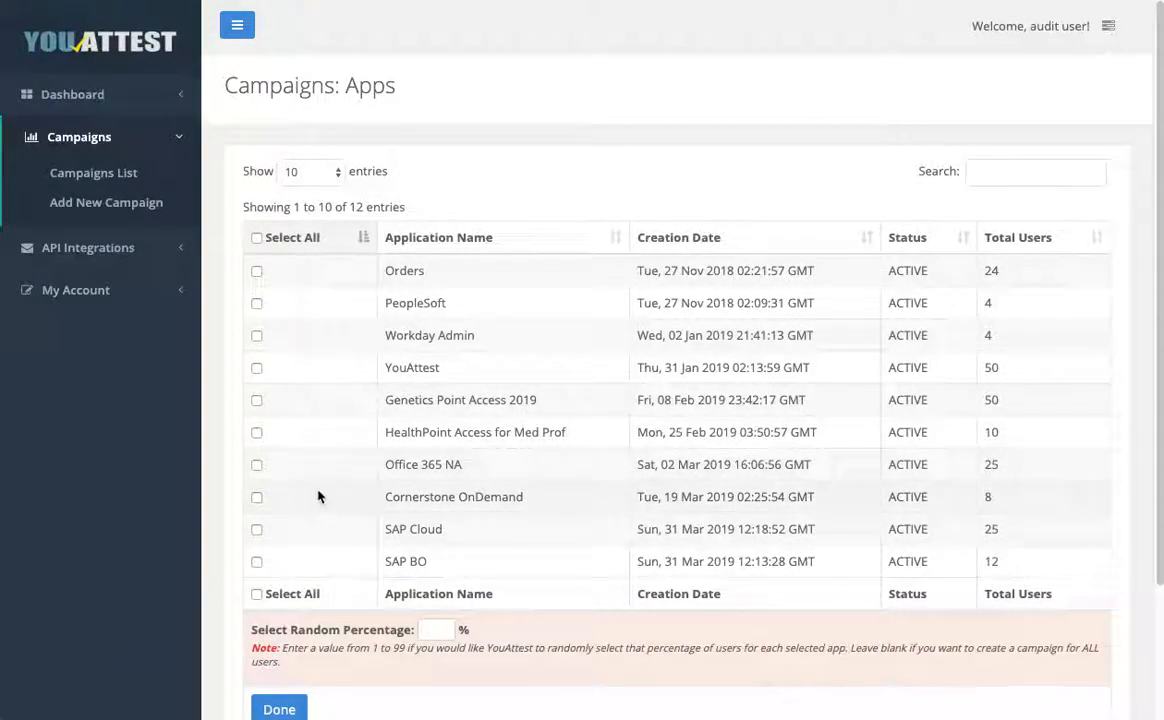
click(256, 464)
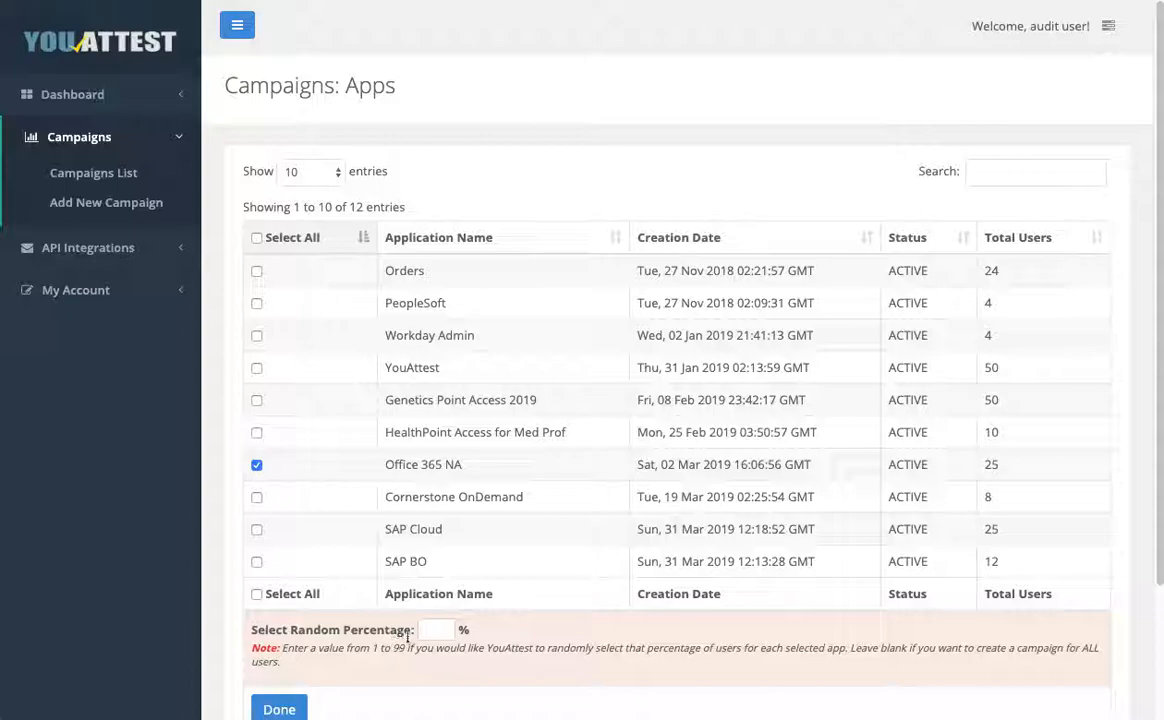
text(7)
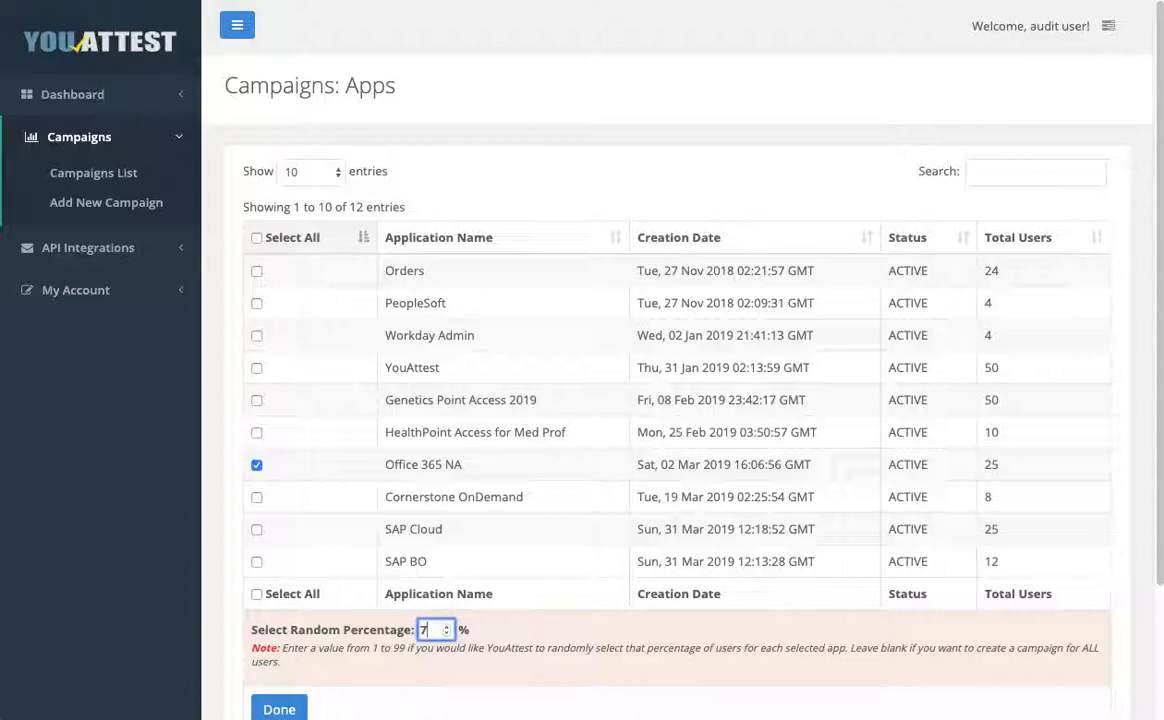
text(5)
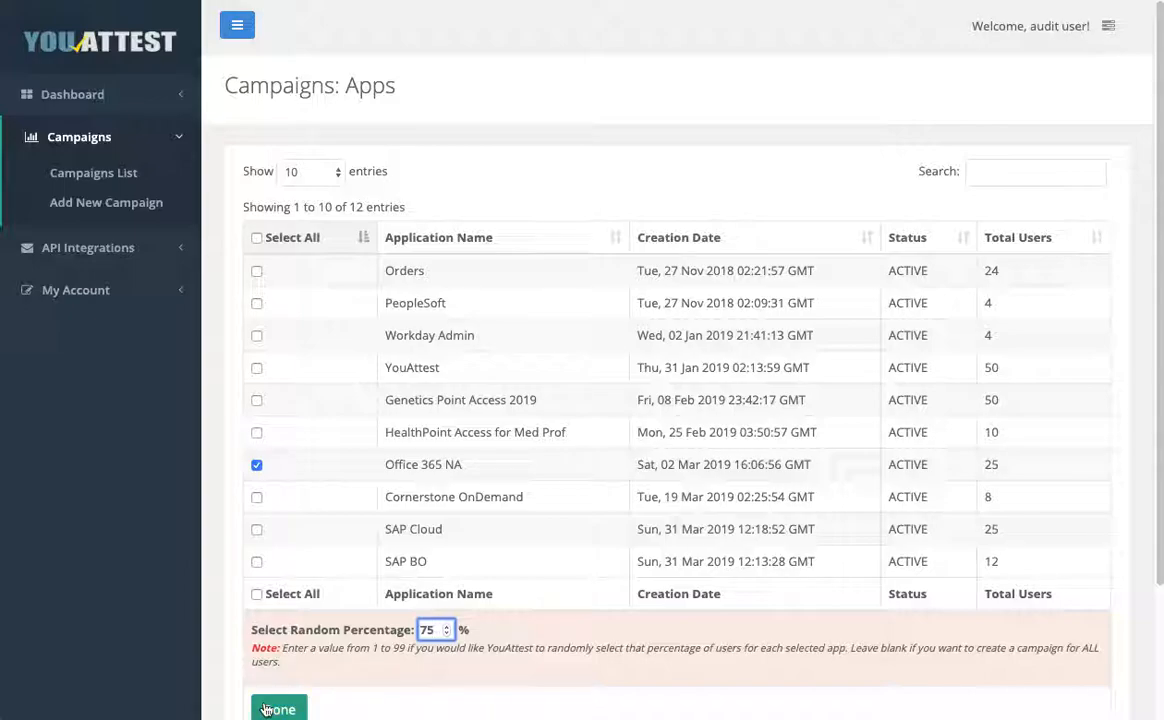
- Finish creating the campaign and open Randomization Demo's detail page from the Campaigns list
click(280, 708)
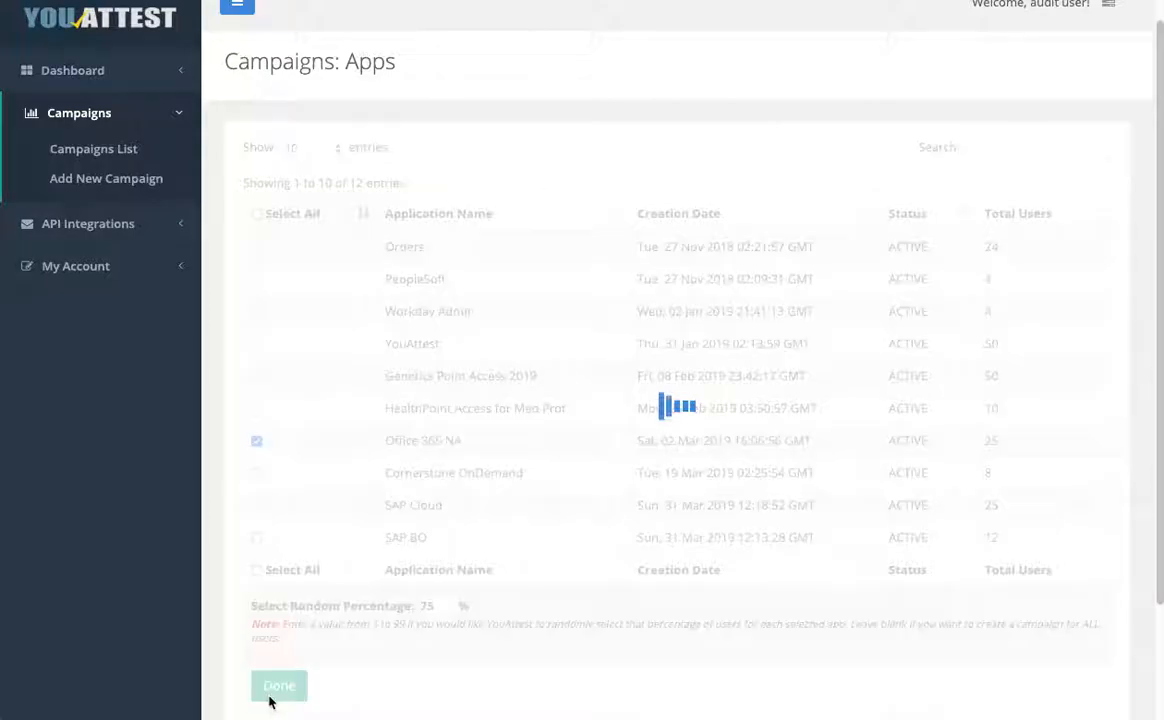
click(280, 684)
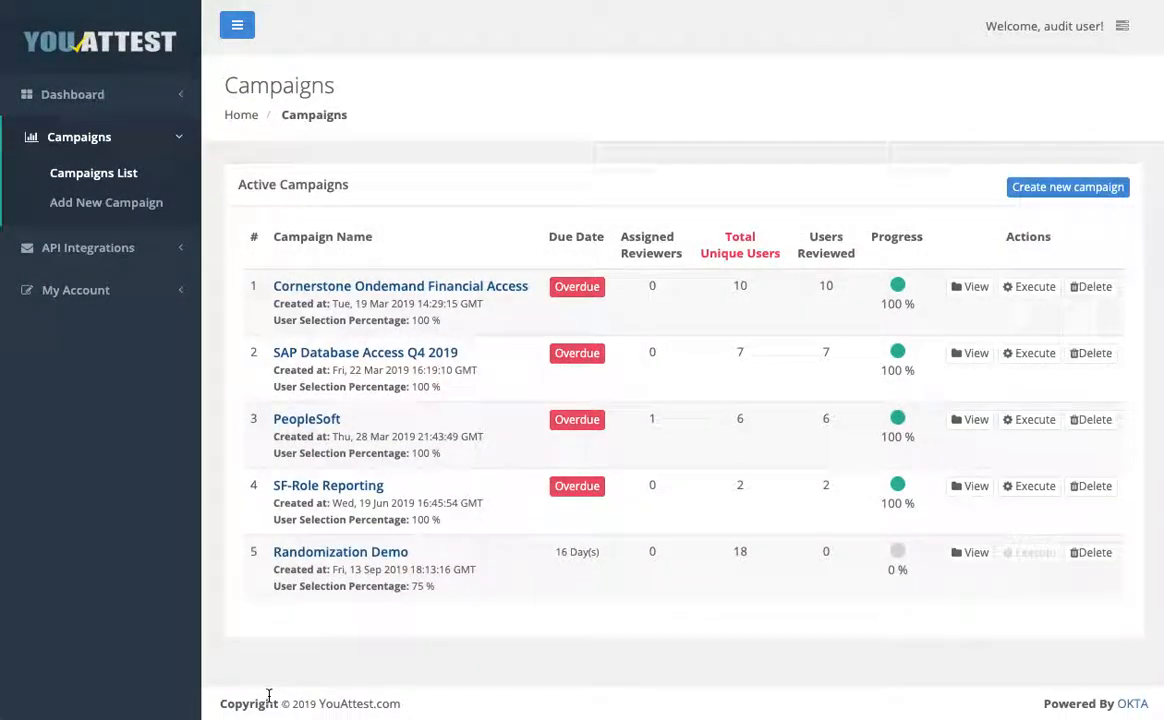
click(968, 552)
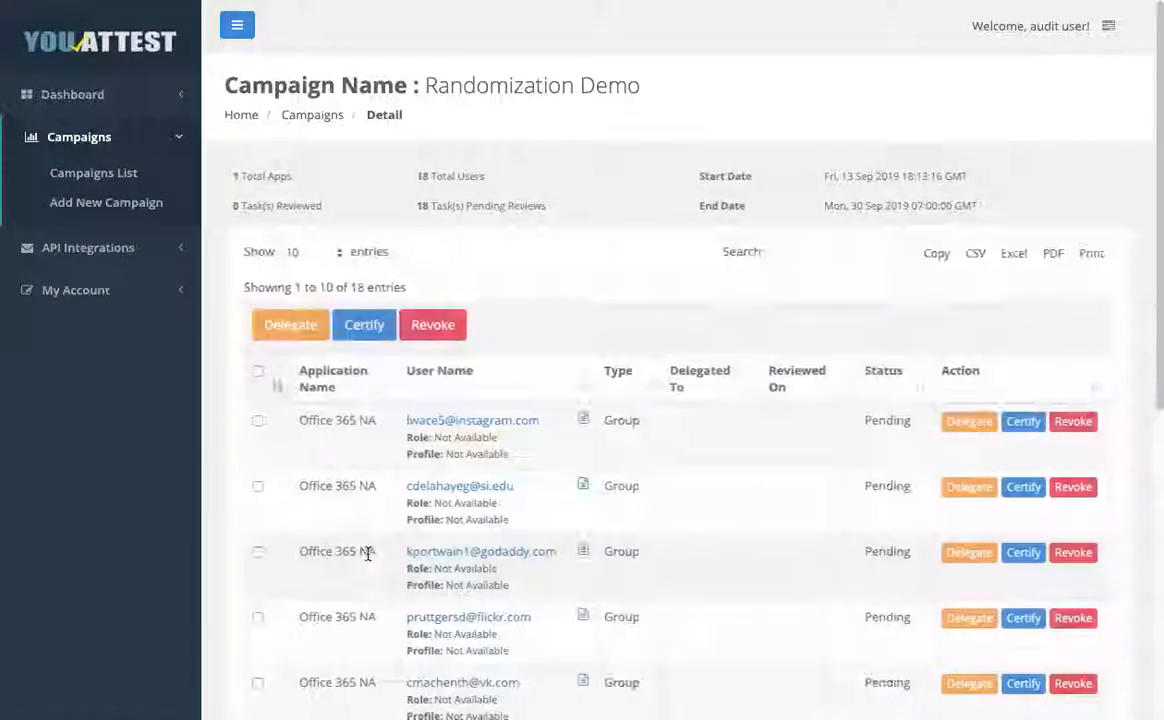